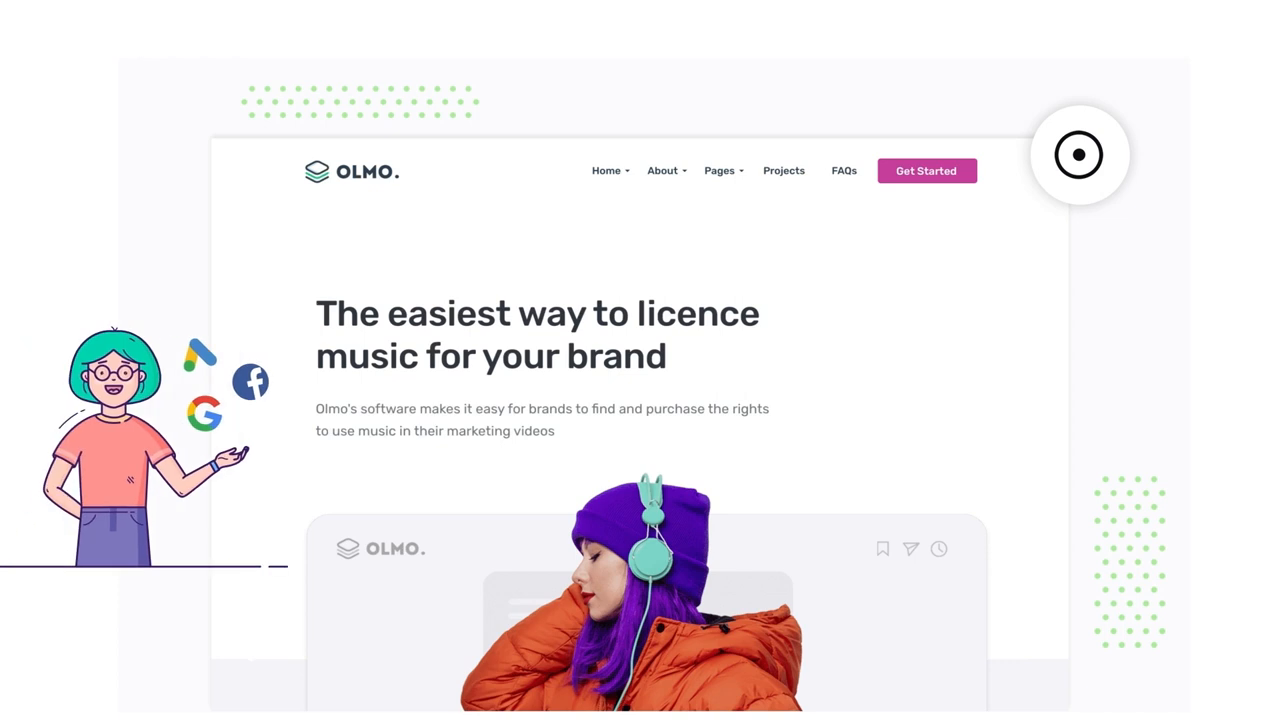
# Advance the explainer animation from the music-licensing mockup to the Attributer trial signup form
pyautogui.click(1078, 154)
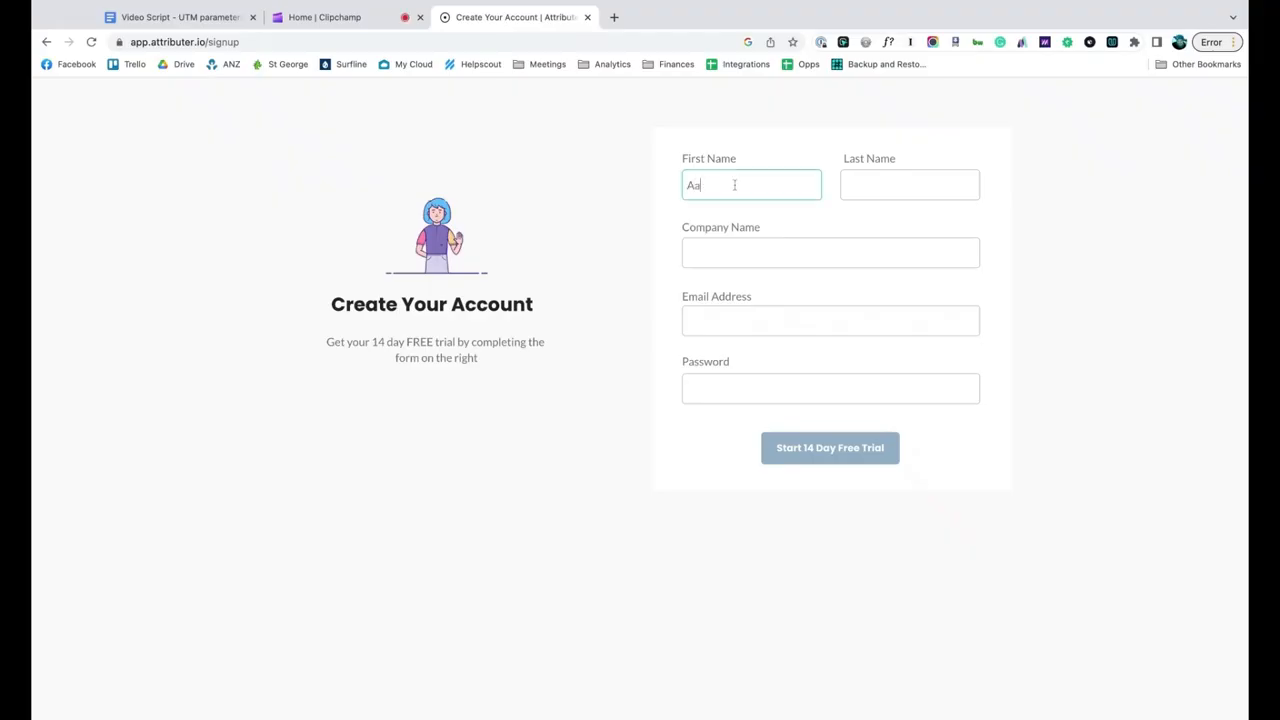
pyautogui.write('Beashee')
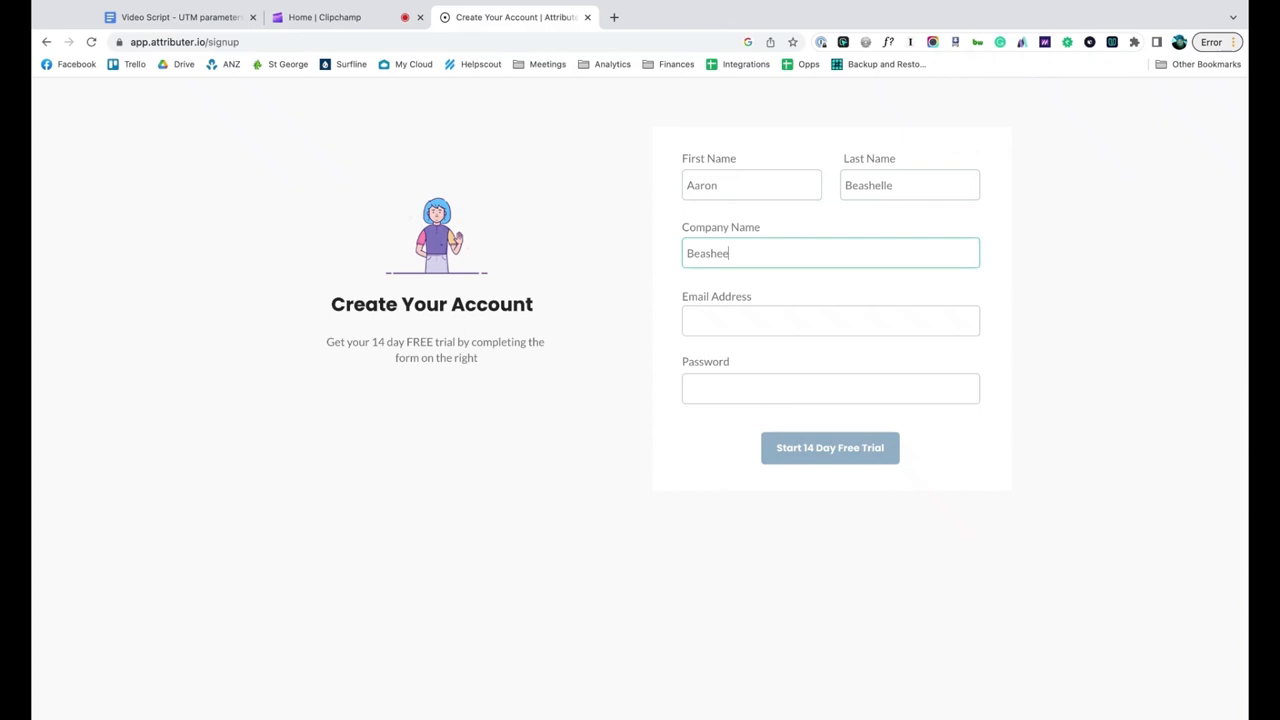
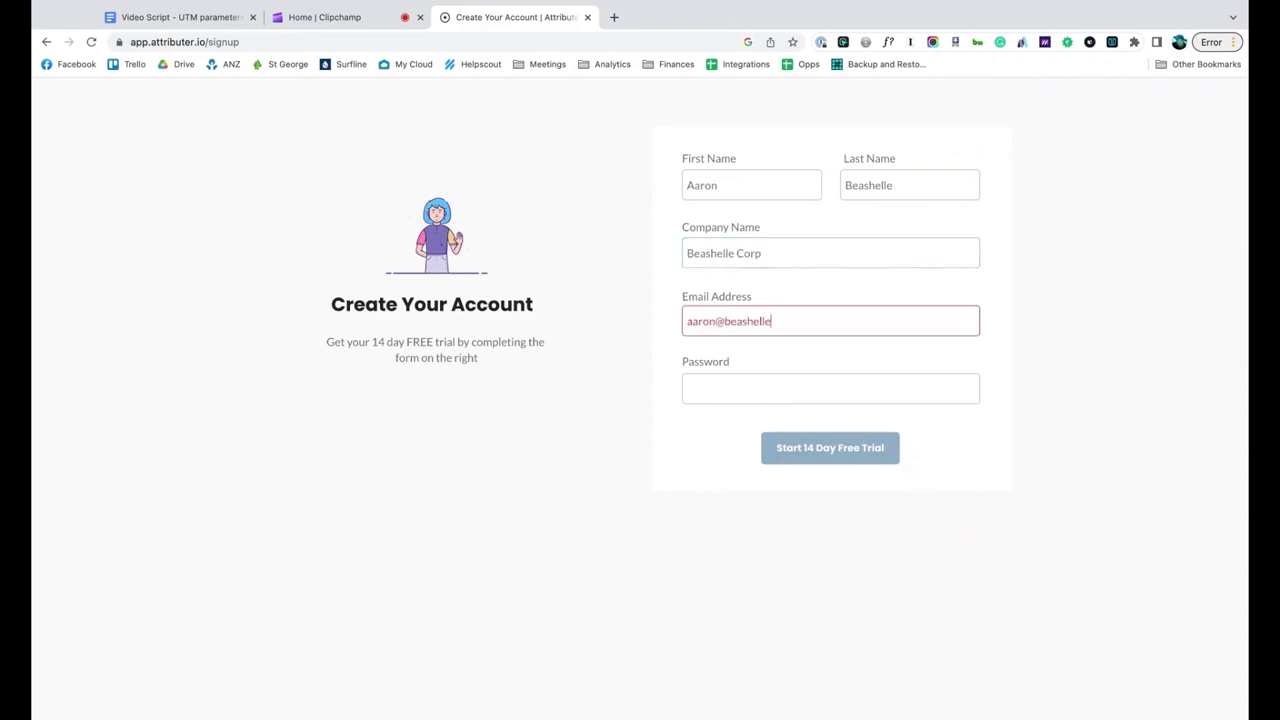
pyautogui.click(830, 448)
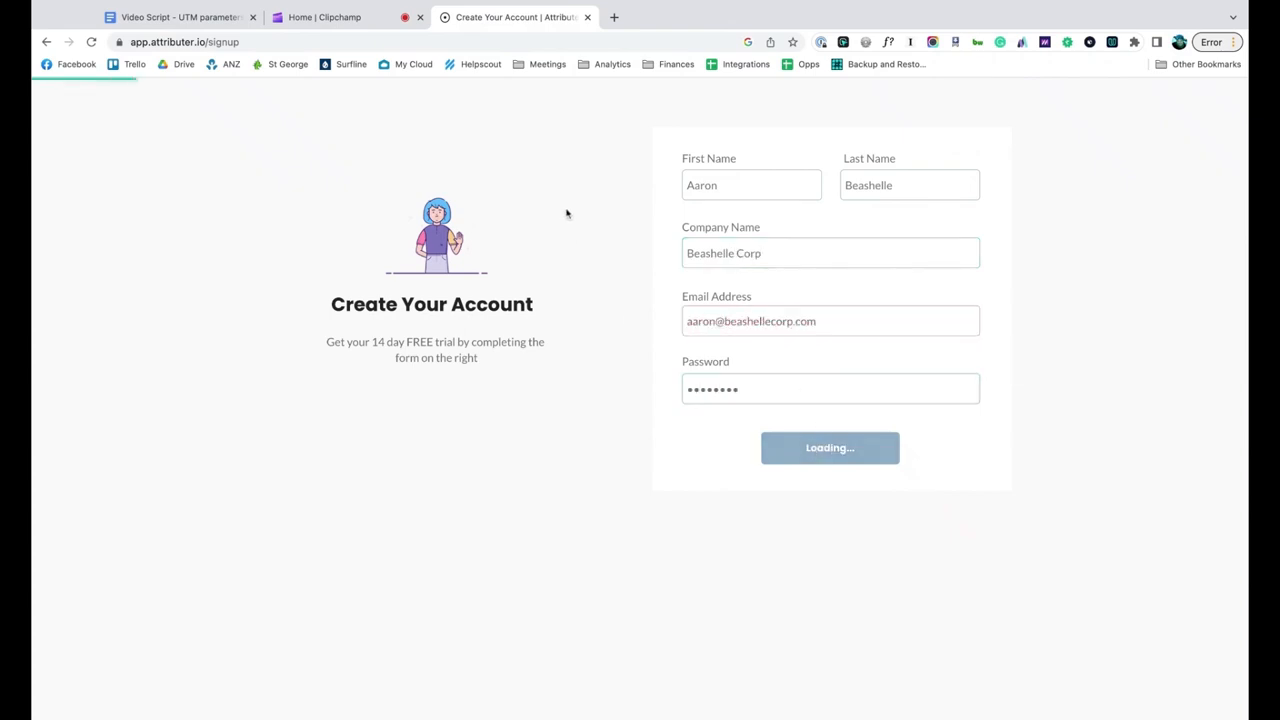
pyautogui.click(830, 448)
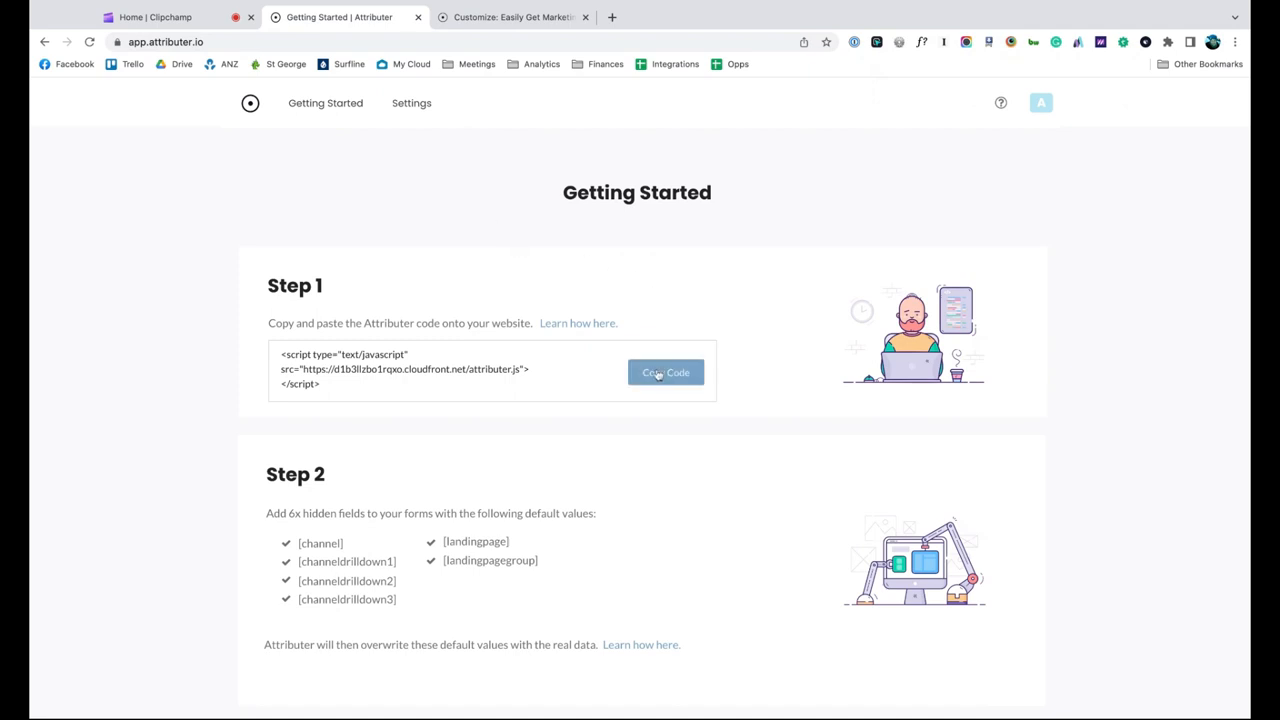
pyautogui.click(524, 17)
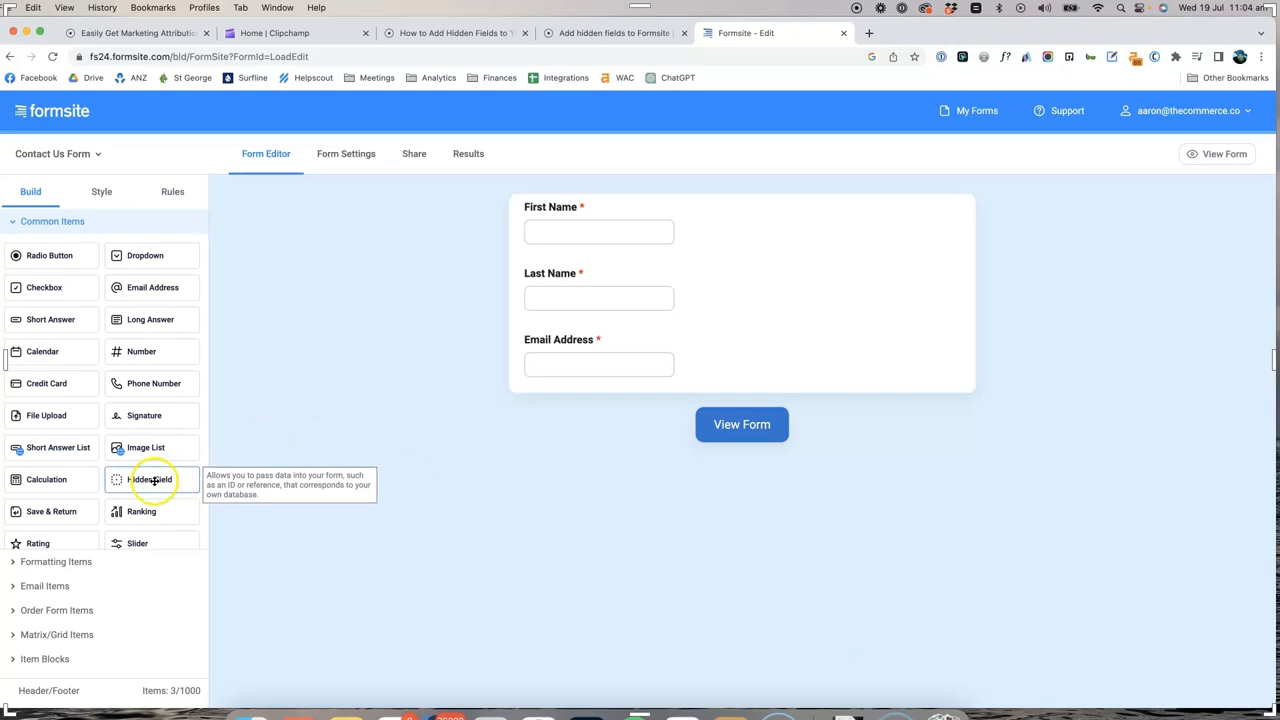
# Drag hidden fields onto the Contact Us Form below the email field and save
pyautogui.click(150, 480)
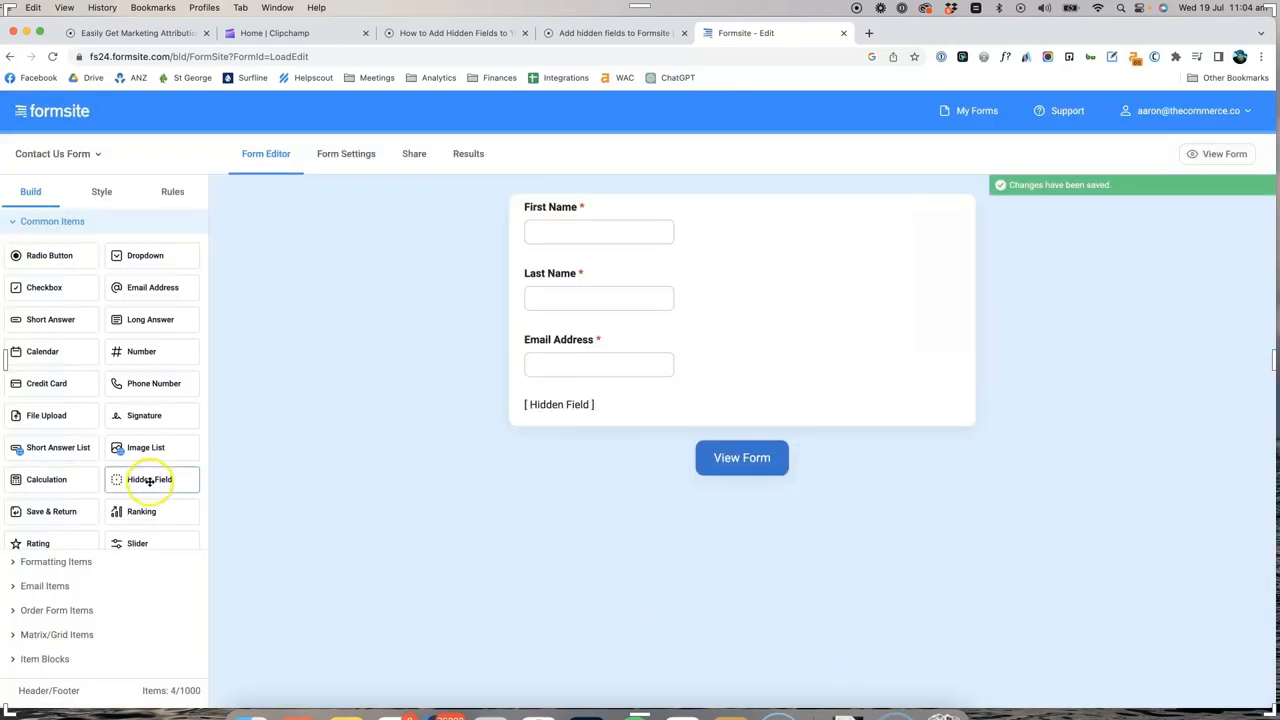
pyautogui.moveTo(149, 479); pyautogui.dragTo(555, 447)
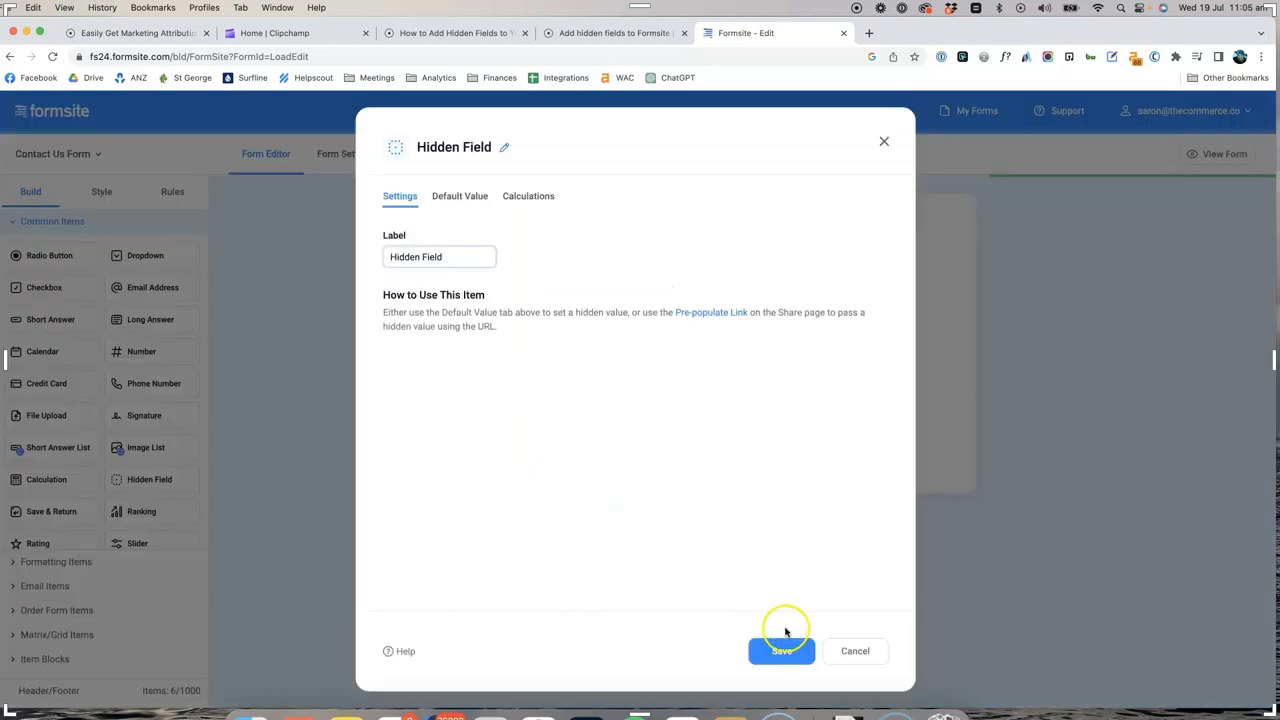
pyautogui.click(781, 651)
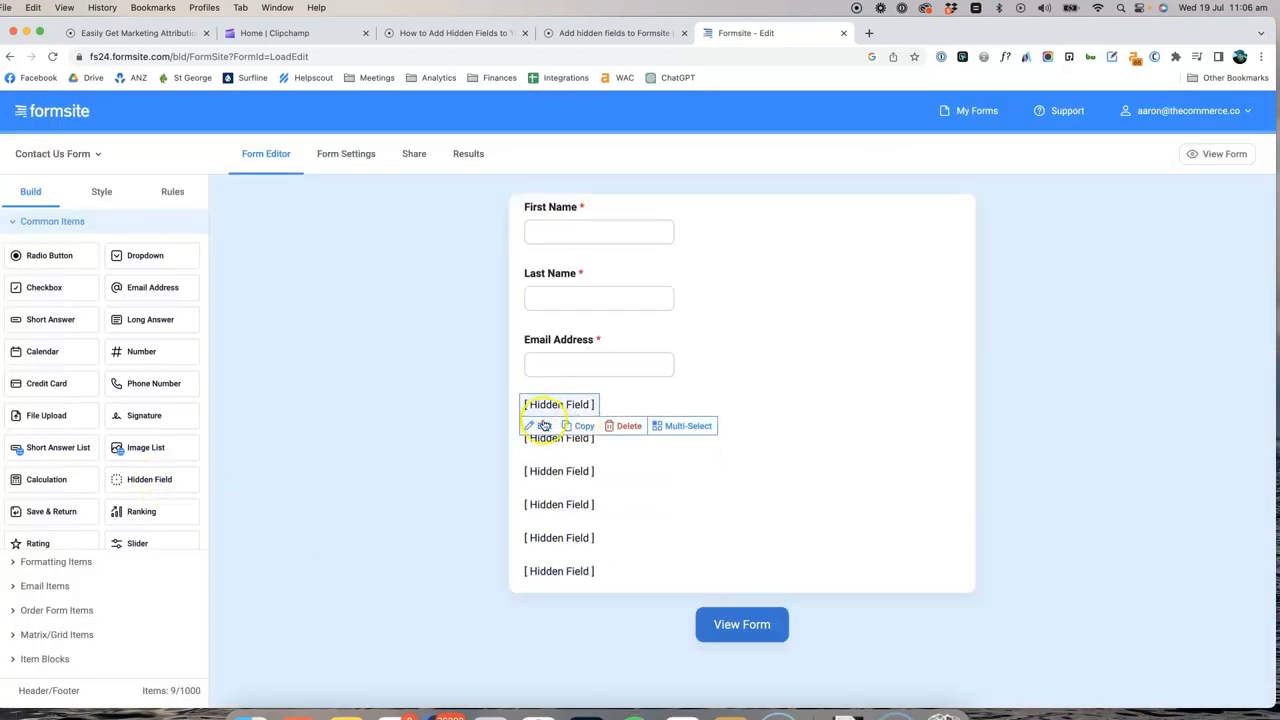
pyautogui.click(528, 425)
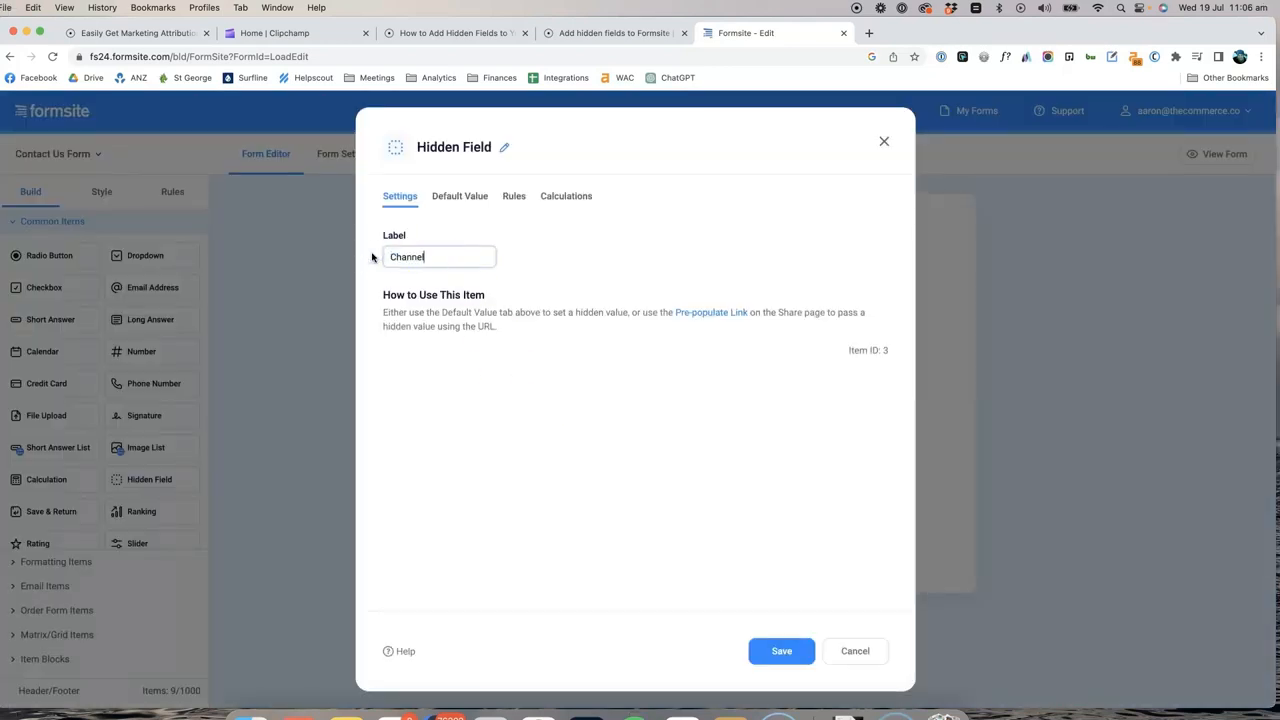
pyautogui.click(460, 195)
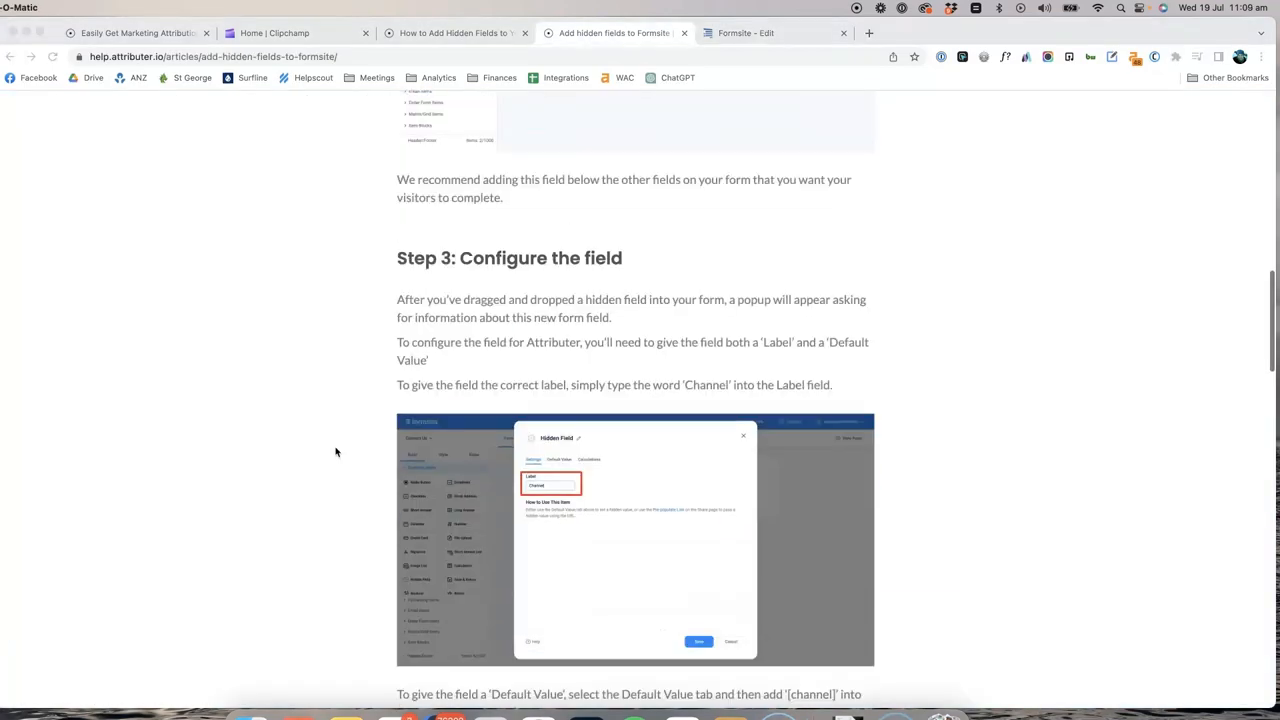
pyautogui.scroll(-3)
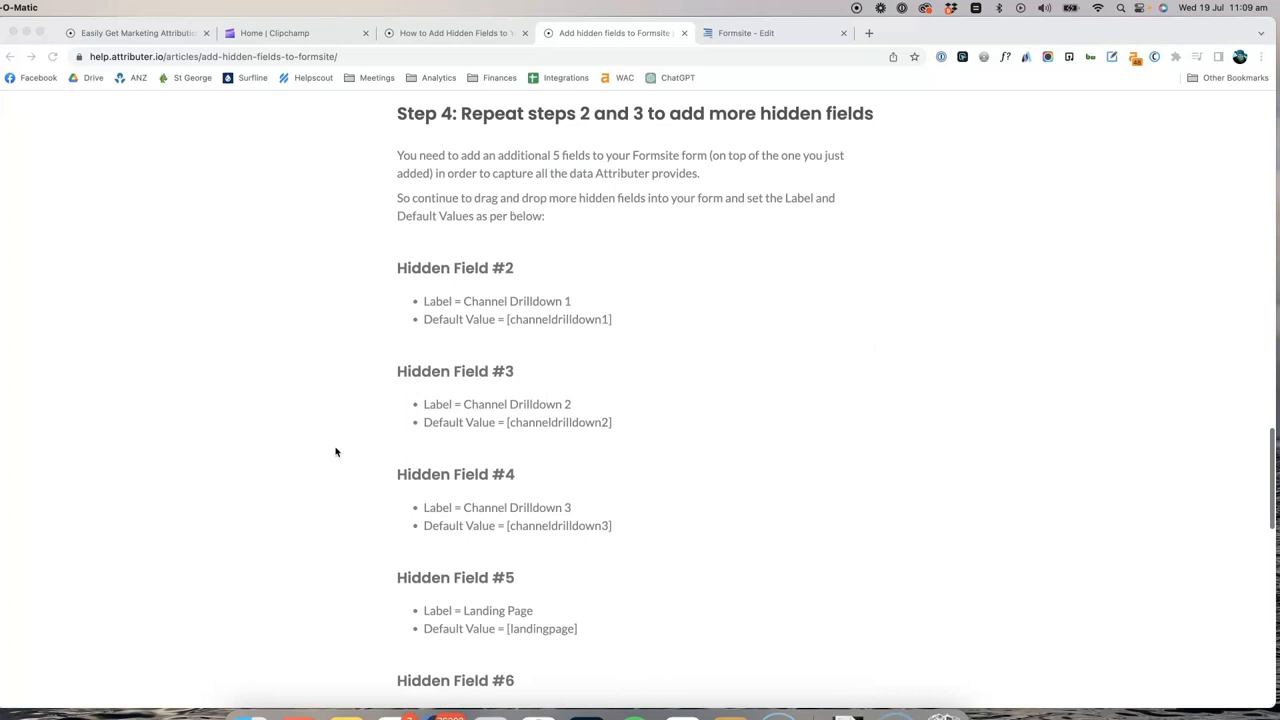
pyautogui.scroll(-3)
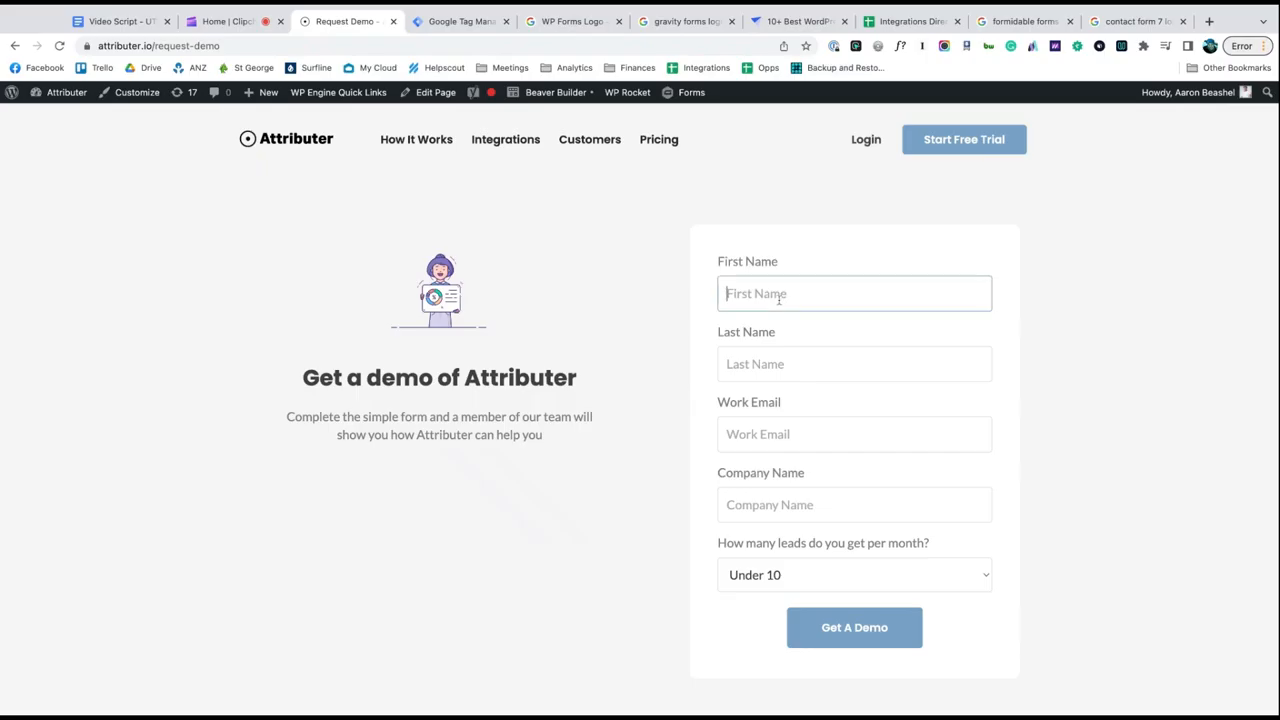
pyautogui.write('Watt')
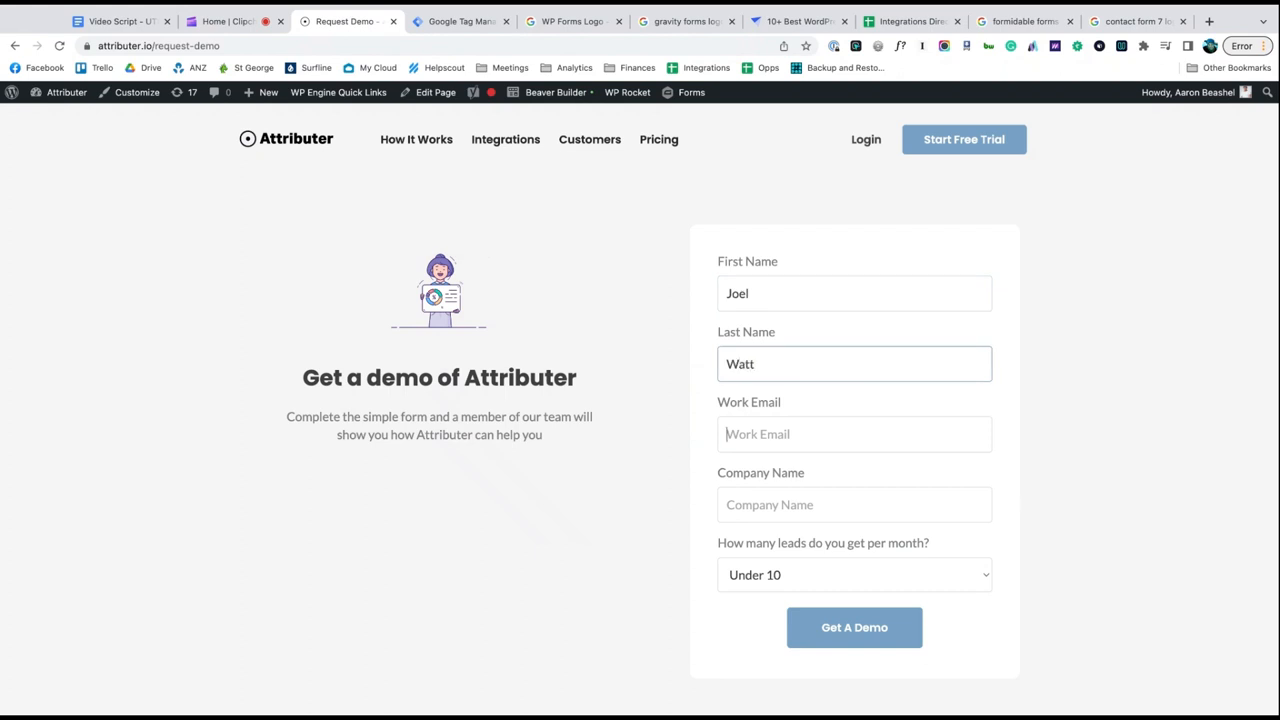
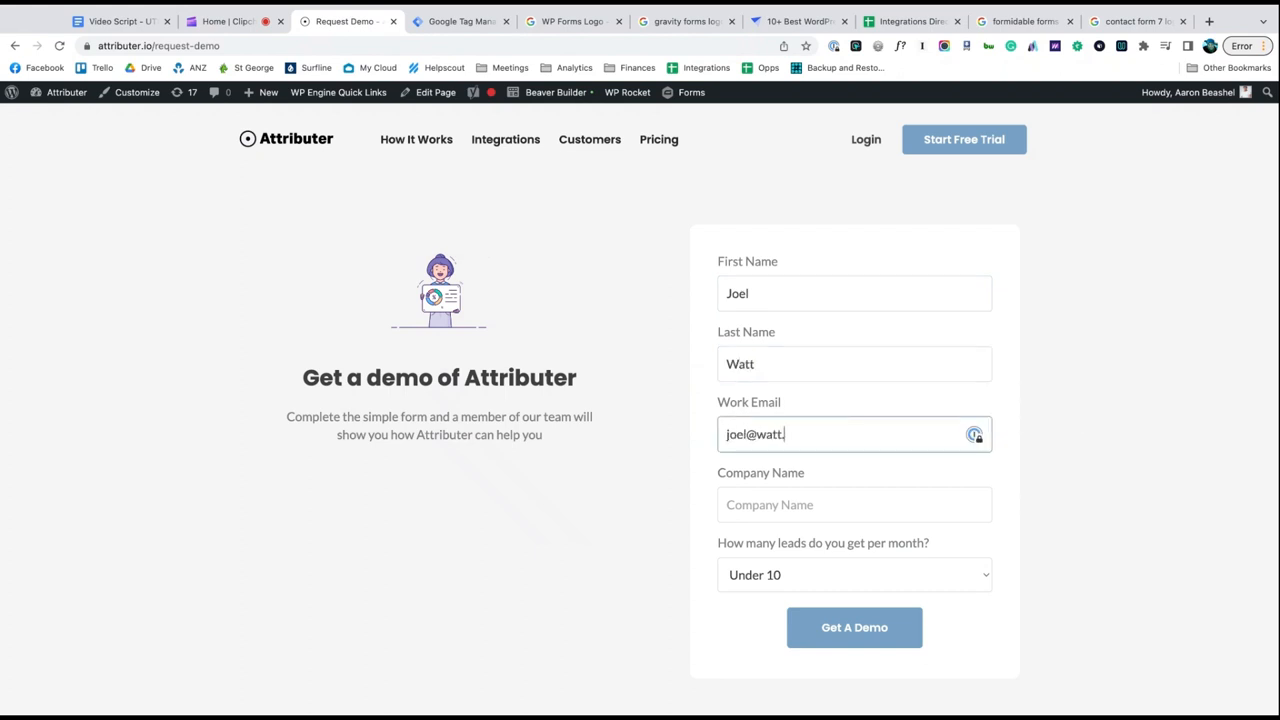